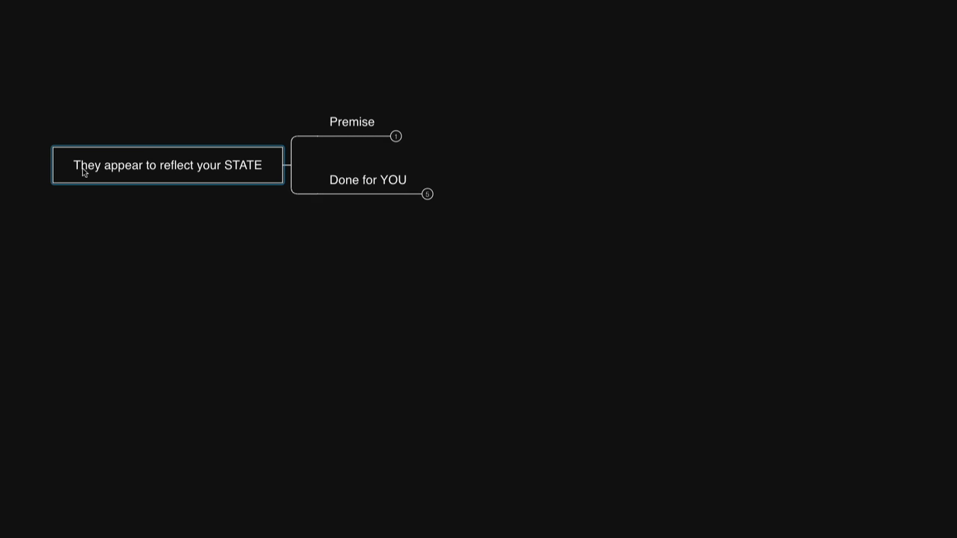
mouse_move(98, 174)
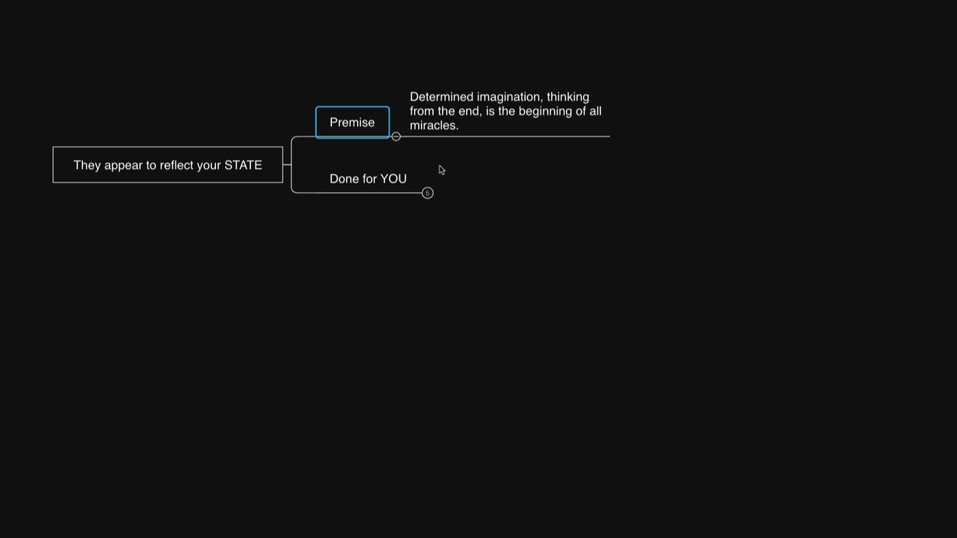
click(426, 193)
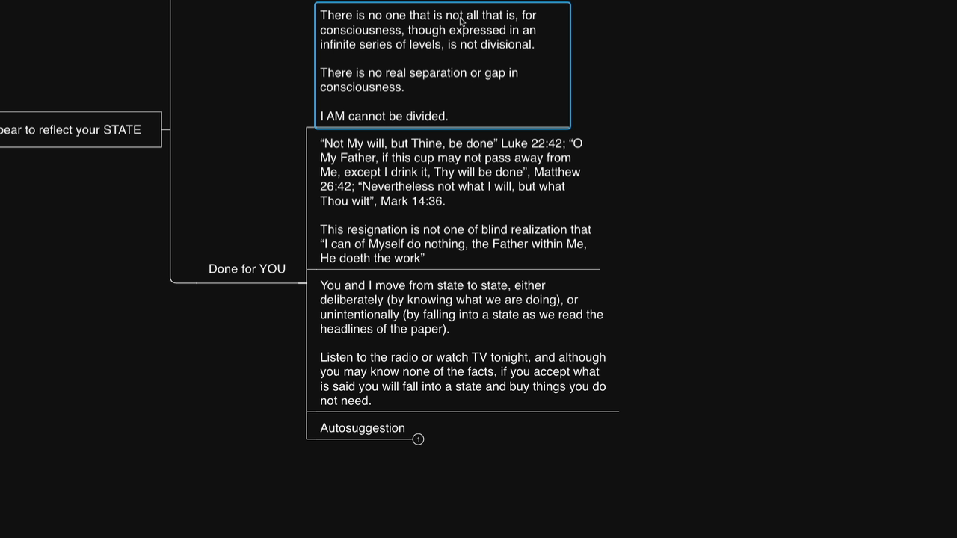
mouse_move(505, 21)
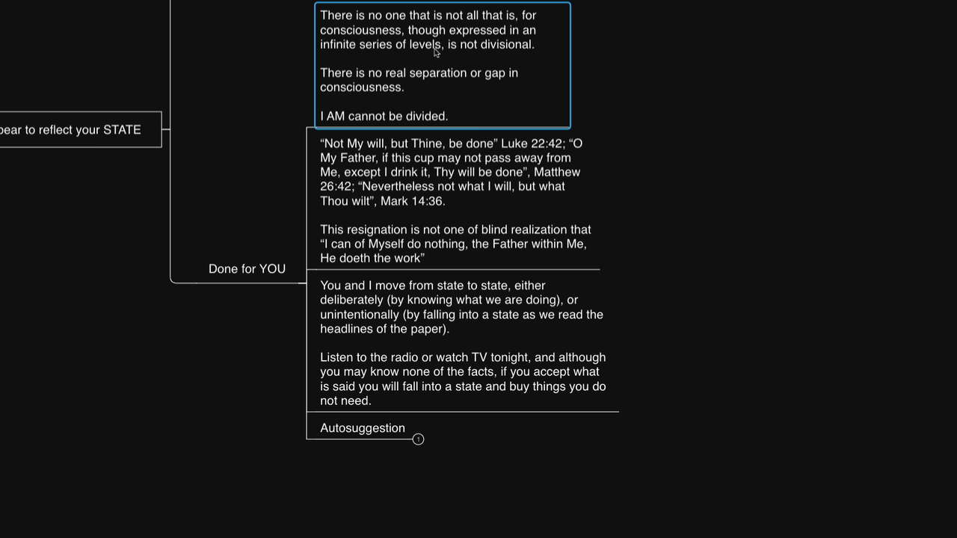
mouse_move(398, 81)
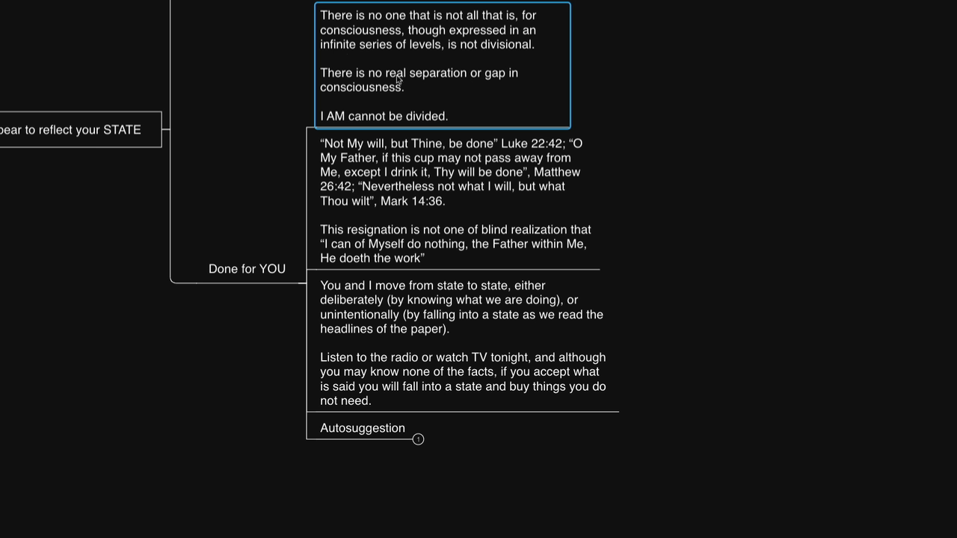
mouse_move(356, 117)
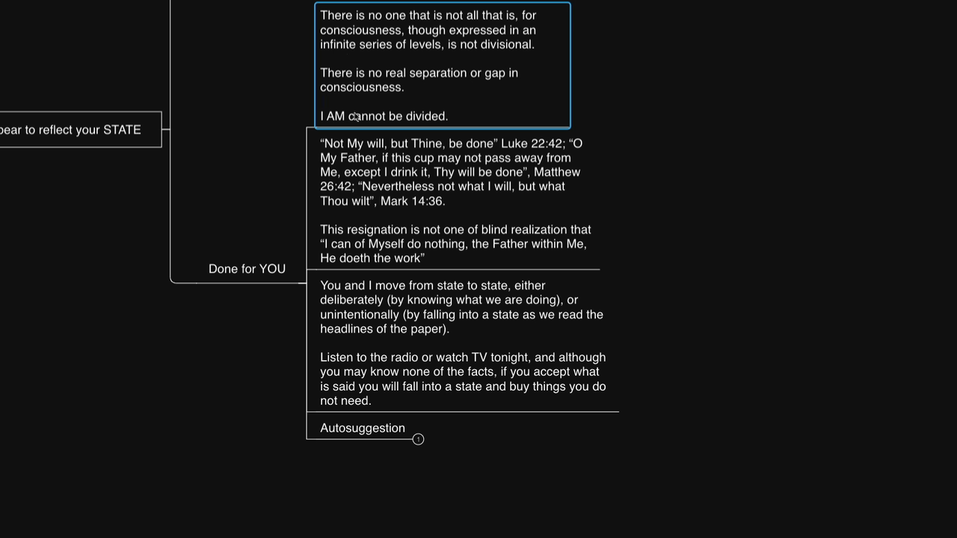
mouse_move(452, 126)
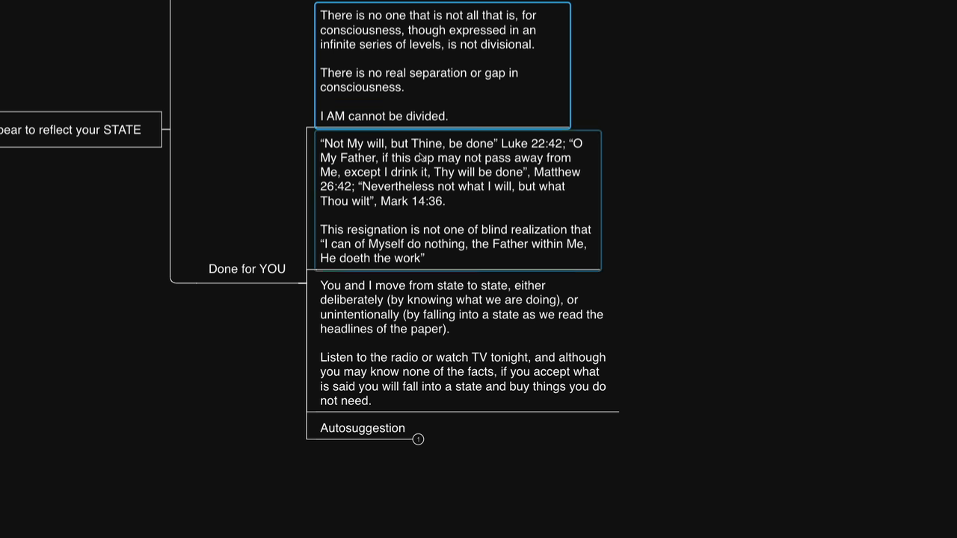
mouse_move(572, 147)
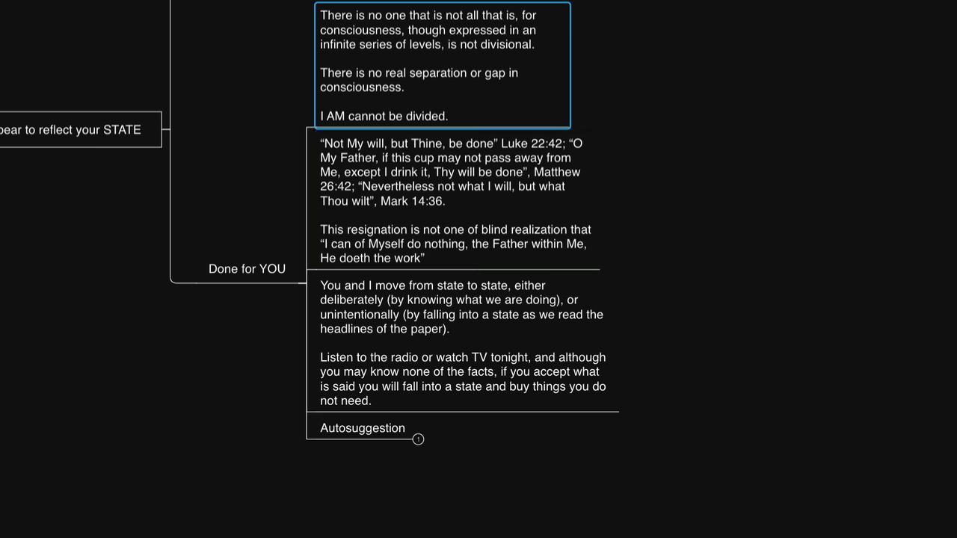
mouse_move(622, 133)
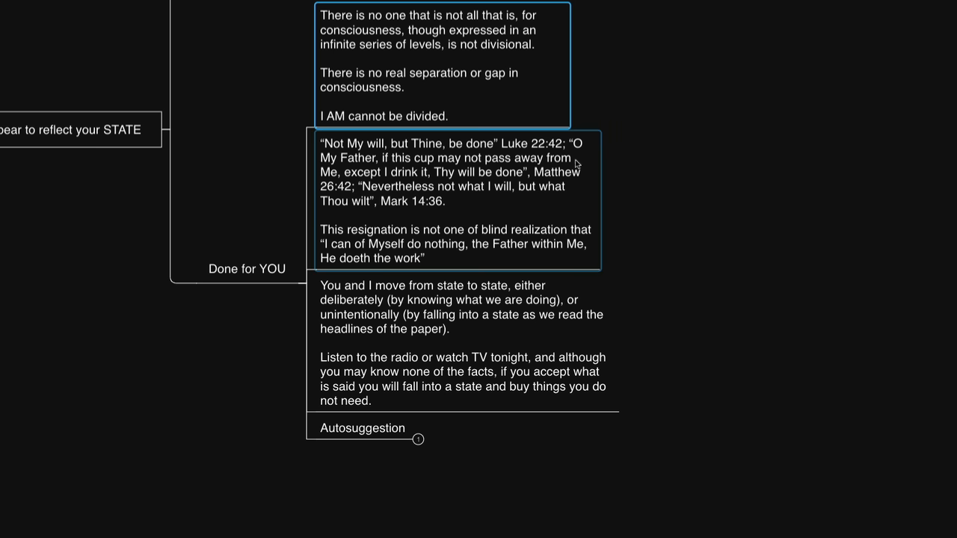
mouse_move(568, 180)
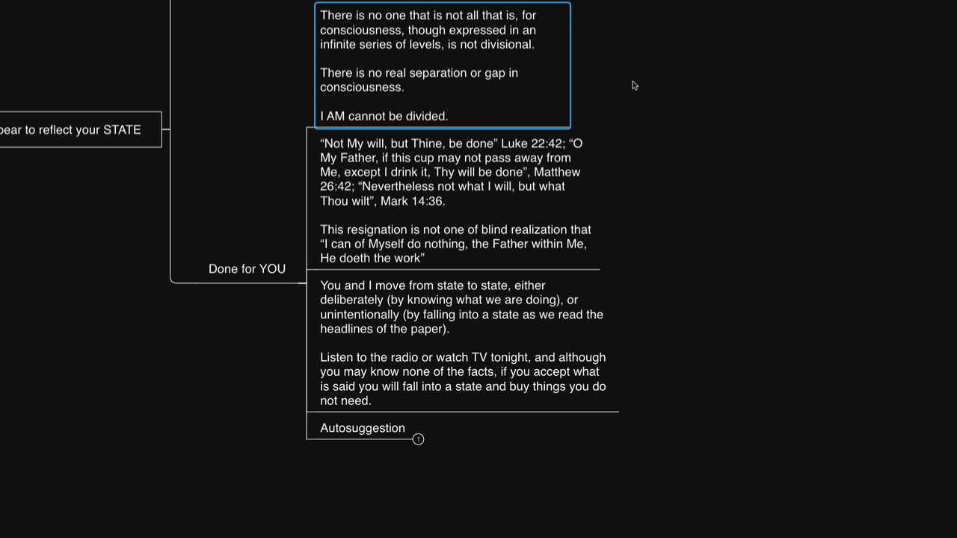
mouse_move(255, 238)
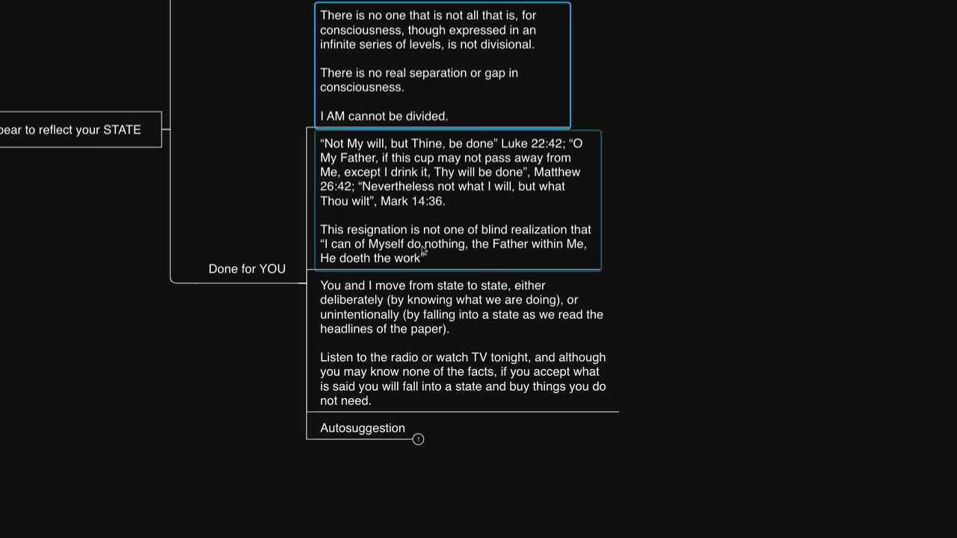
mouse_move(454, 254)
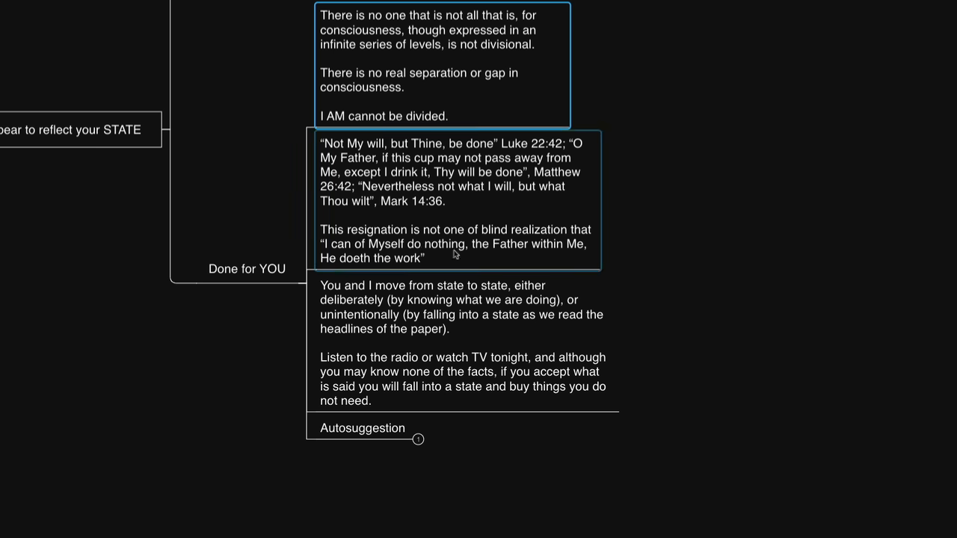
mouse_move(422, 247)
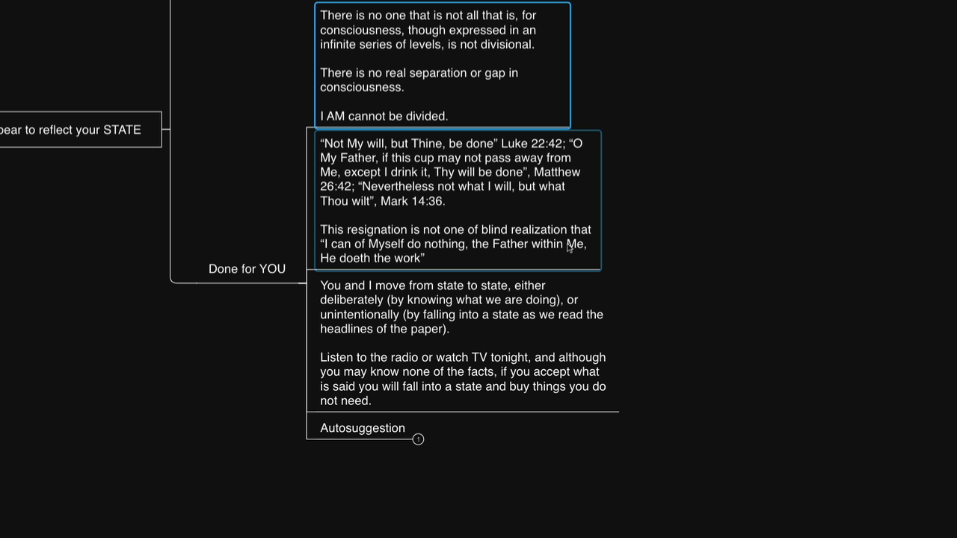
mouse_move(427, 266)
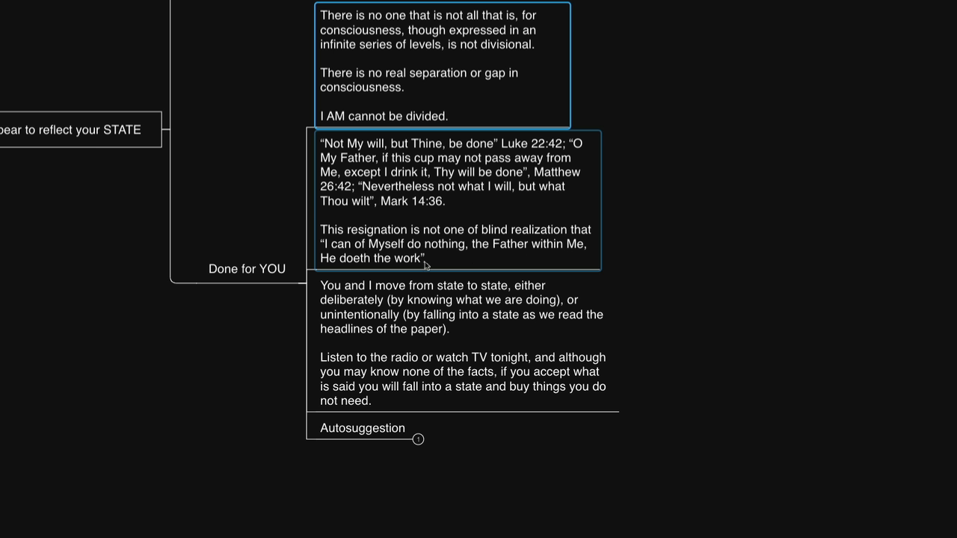
scroll(down, 3)
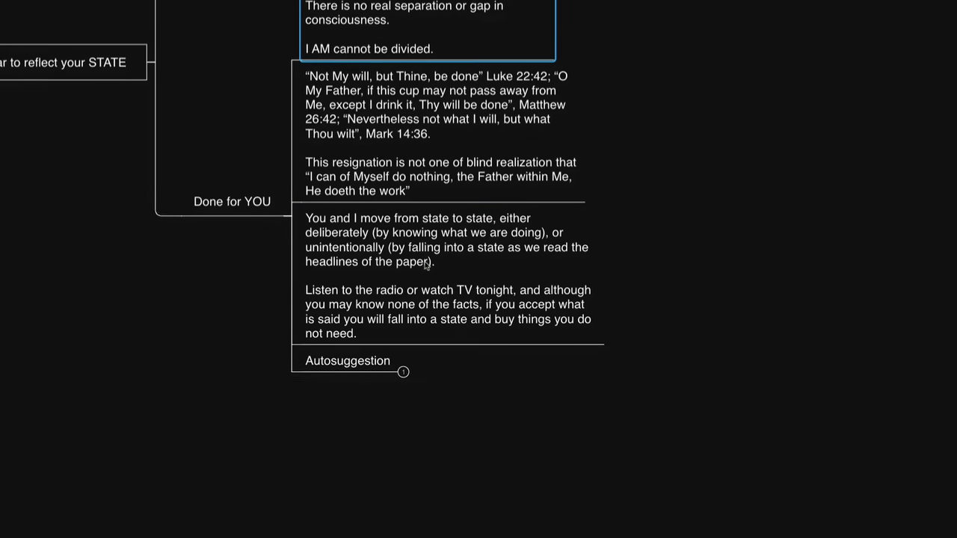
click(446, 247)
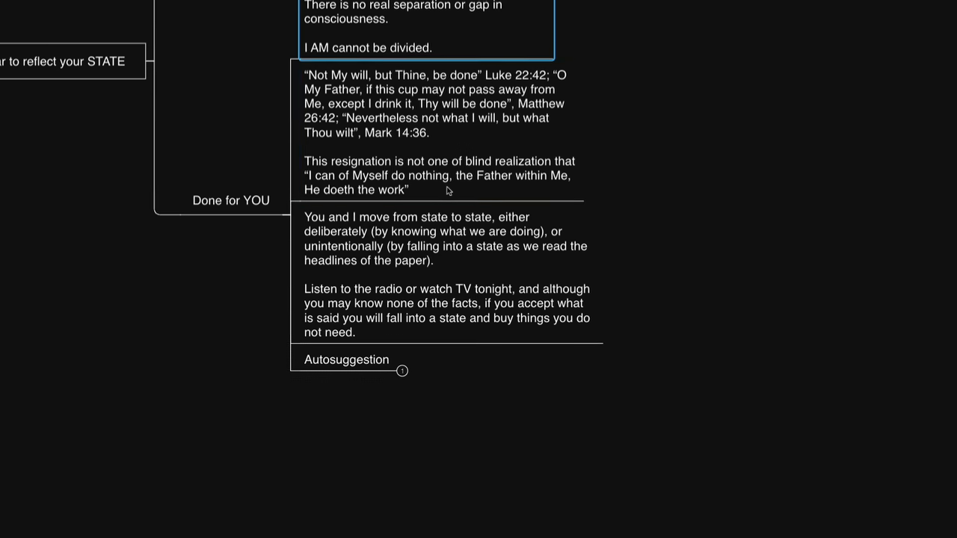
scroll(down, 3)
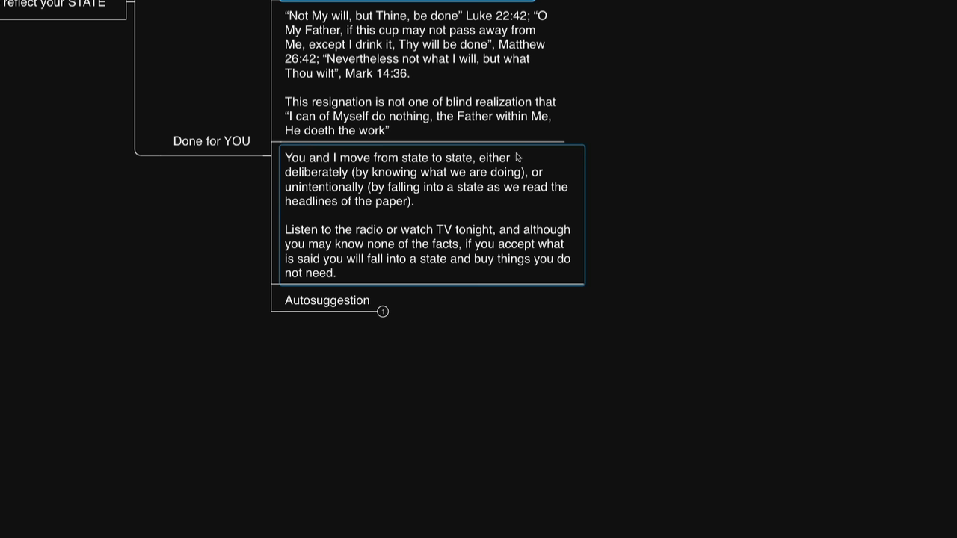
mouse_move(407, 179)
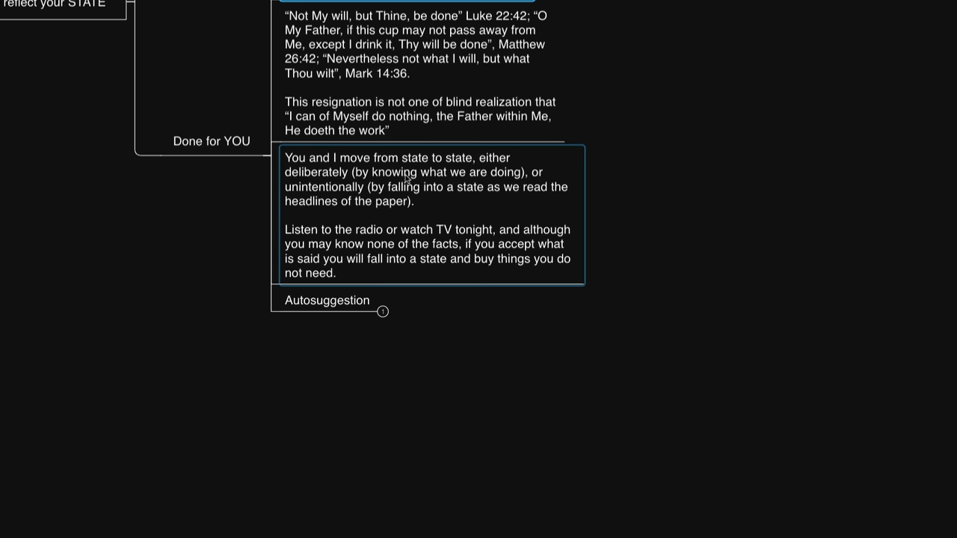
mouse_move(327, 196)
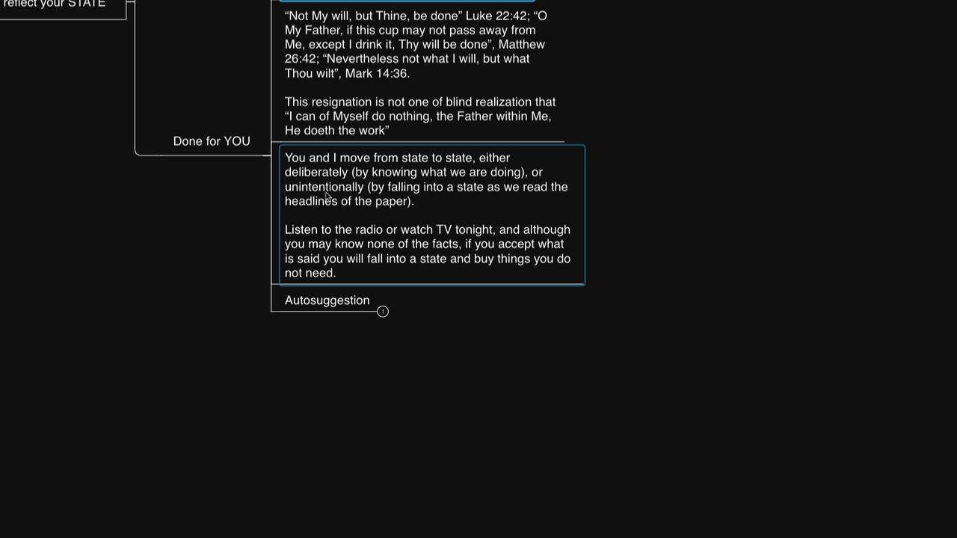
mouse_move(529, 196)
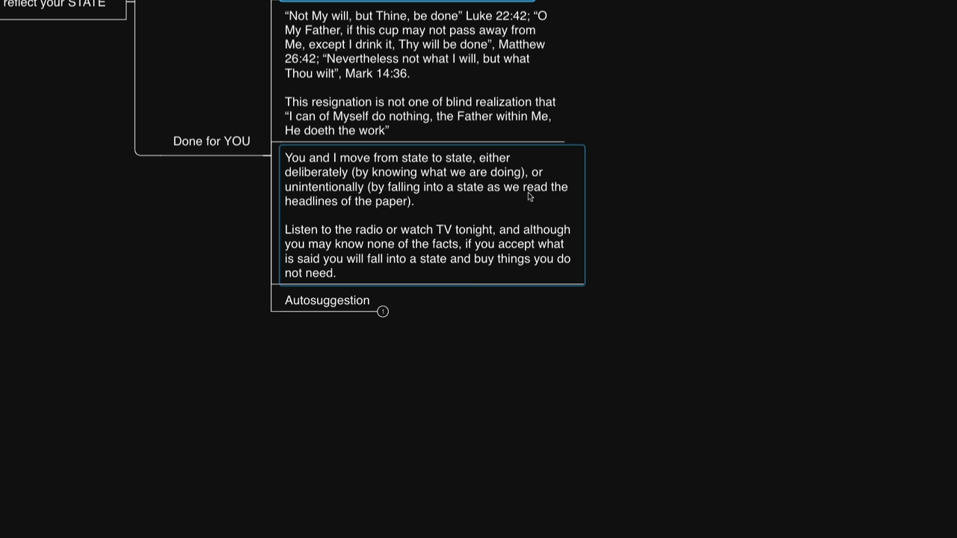
mouse_move(409, 210)
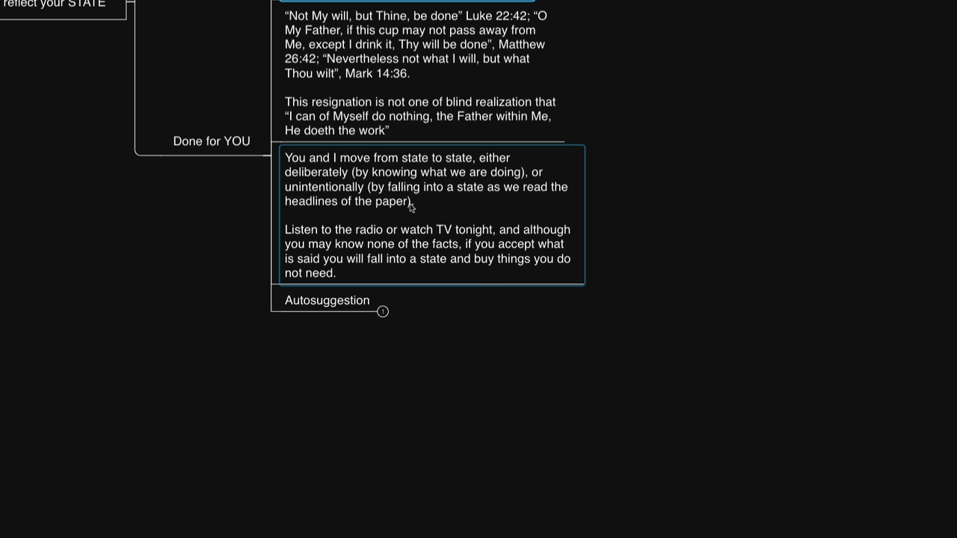
mouse_move(438, 236)
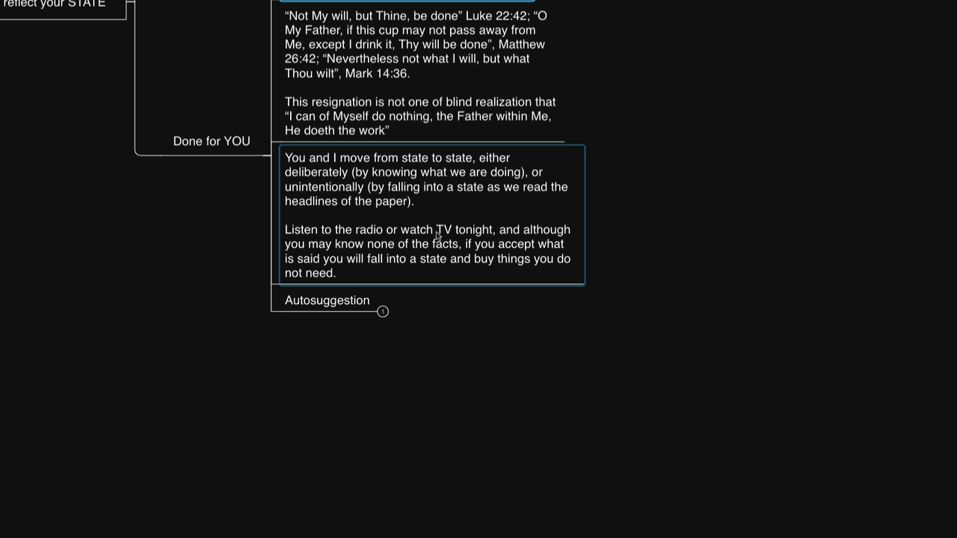
mouse_move(512, 236)
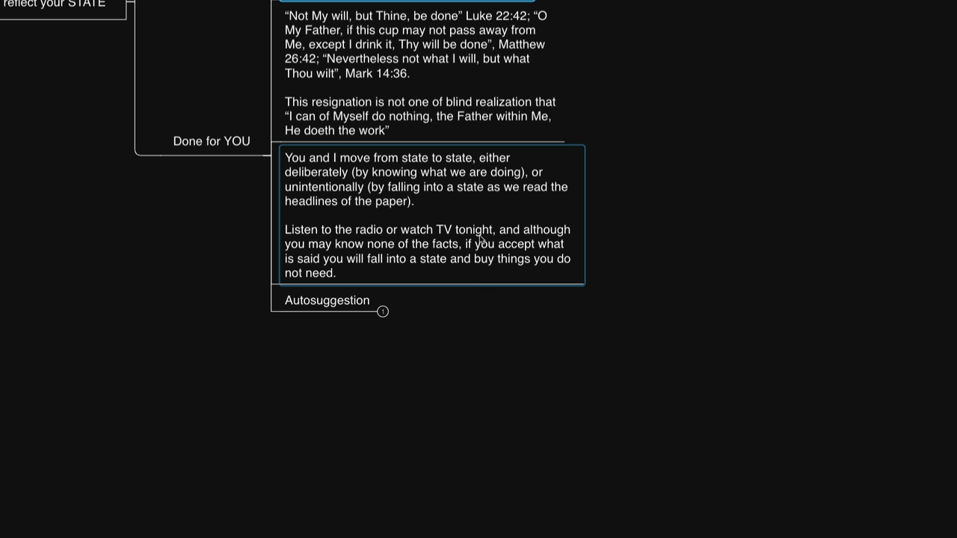
mouse_move(522, 248)
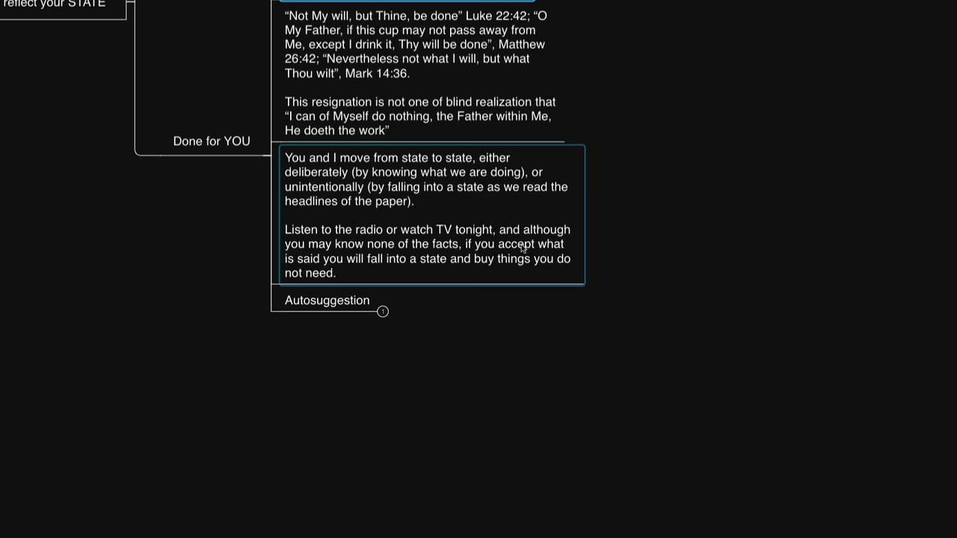
mouse_move(536, 257)
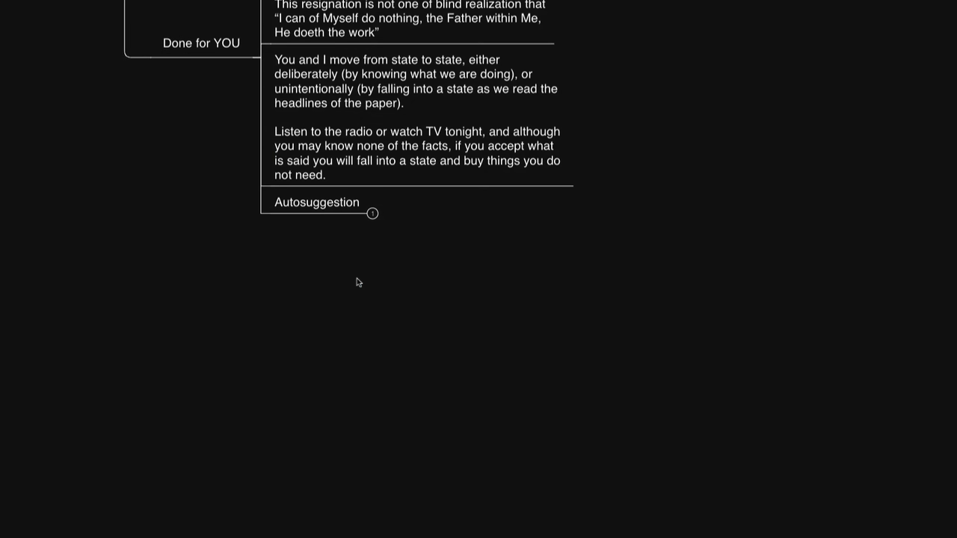
mouse_move(402, 227)
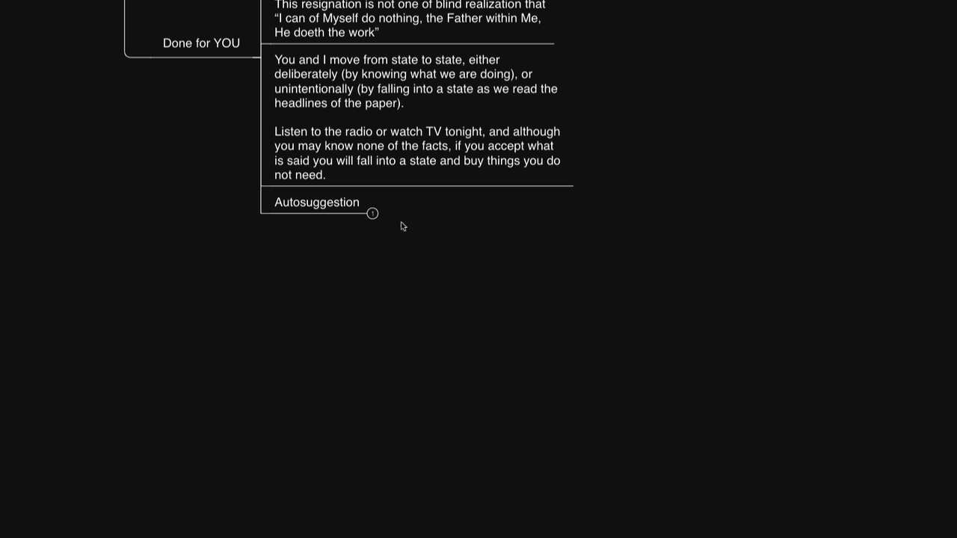
mouse_move(413, 205)
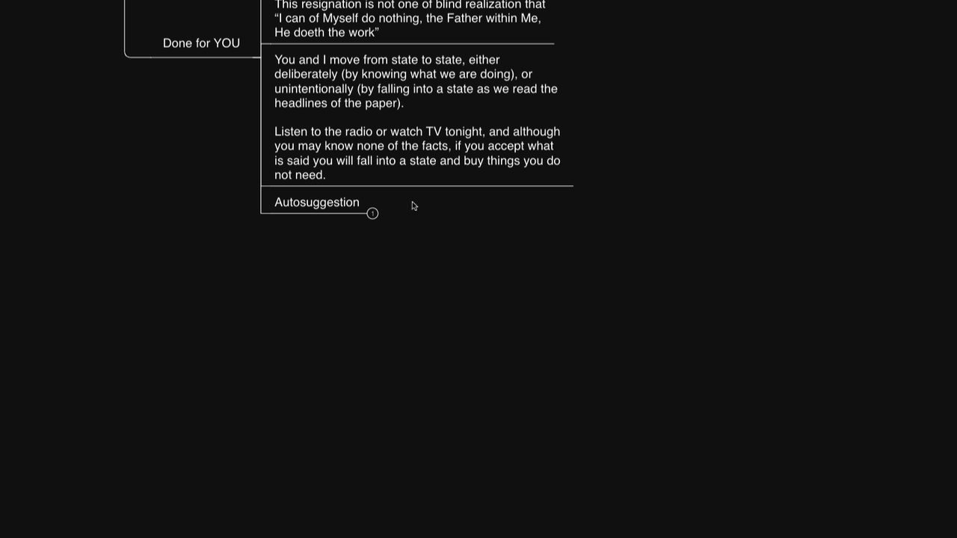
mouse_move(416, 196)
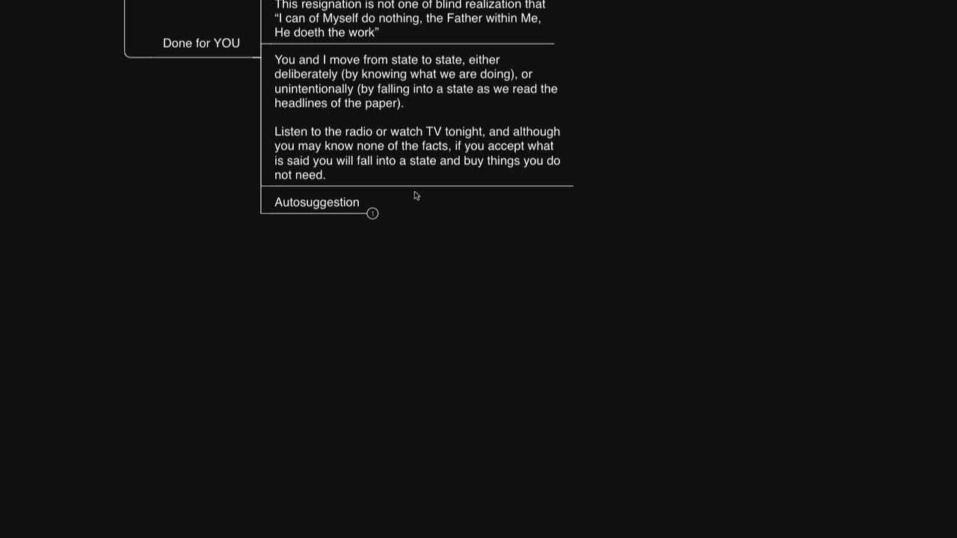
click(318, 202)
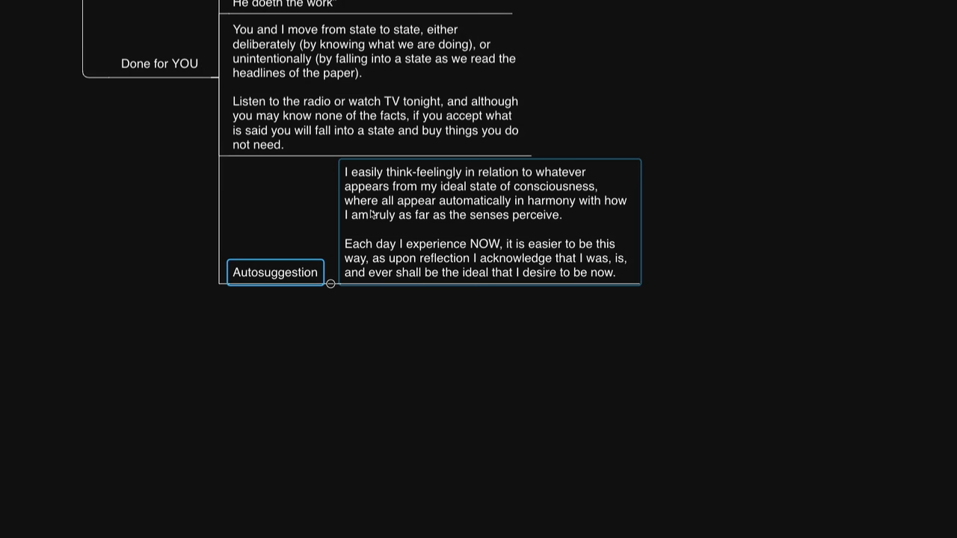
mouse_move(344, 176)
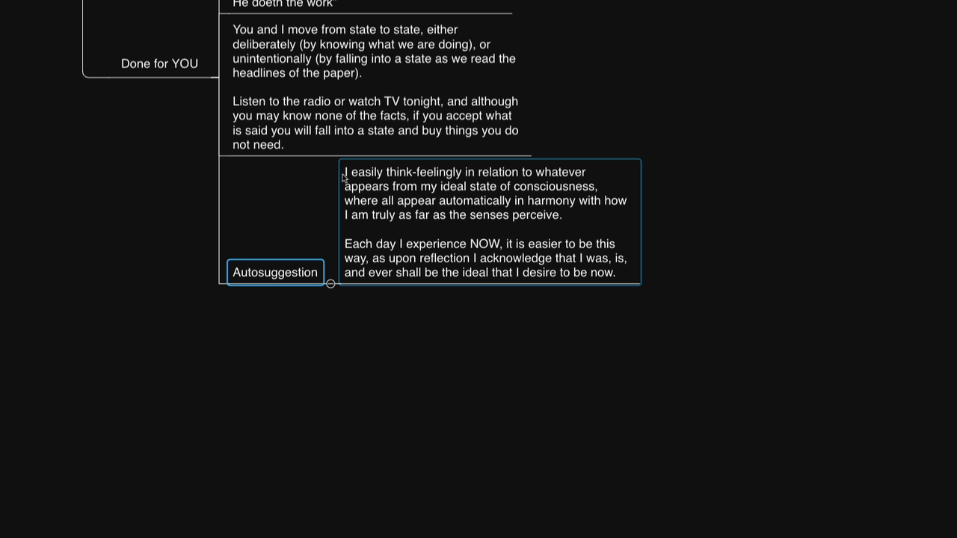
mouse_move(532, 181)
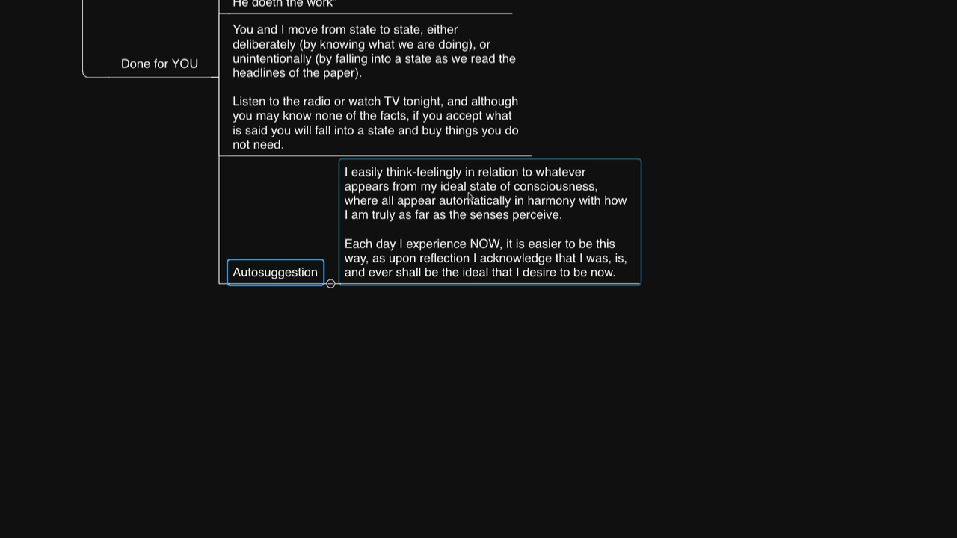
mouse_move(602, 195)
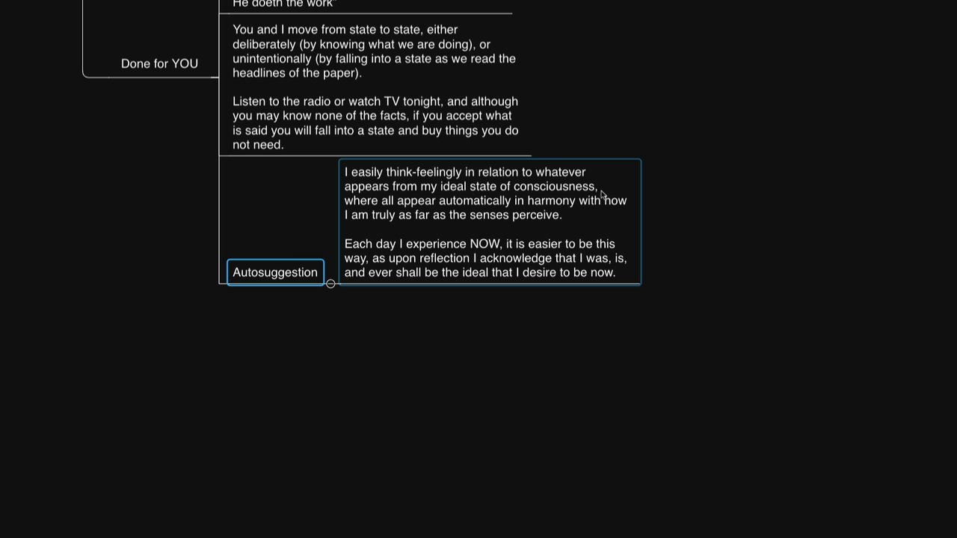
mouse_move(604, 225)
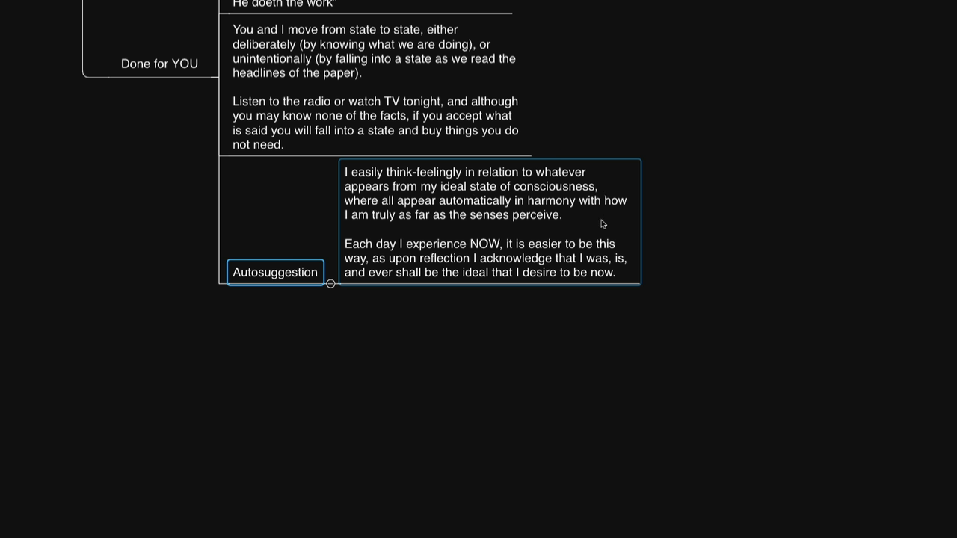
Step: Scroll within the Autosuggestion note to read its 'I easily think-feelingly…' affirmation
scroll(down, 3)
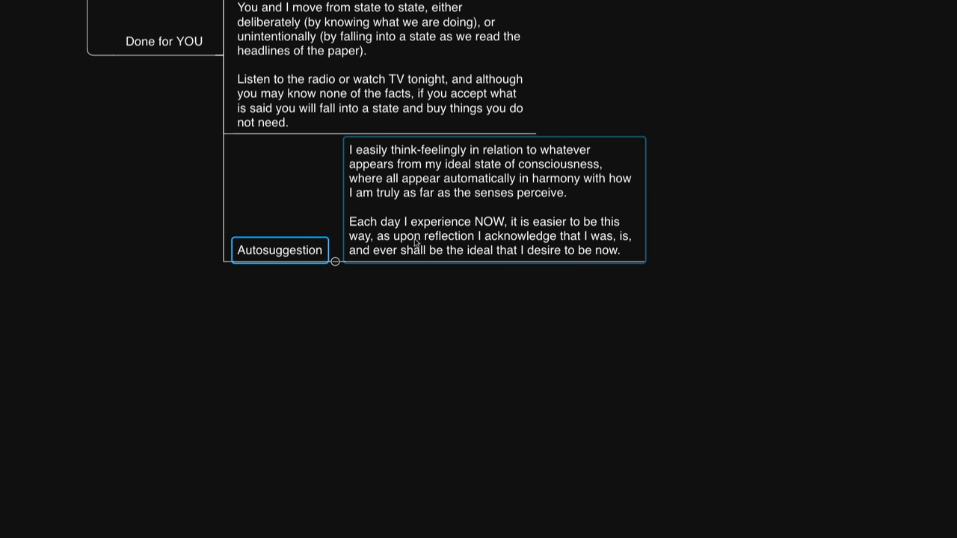
mouse_move(469, 254)
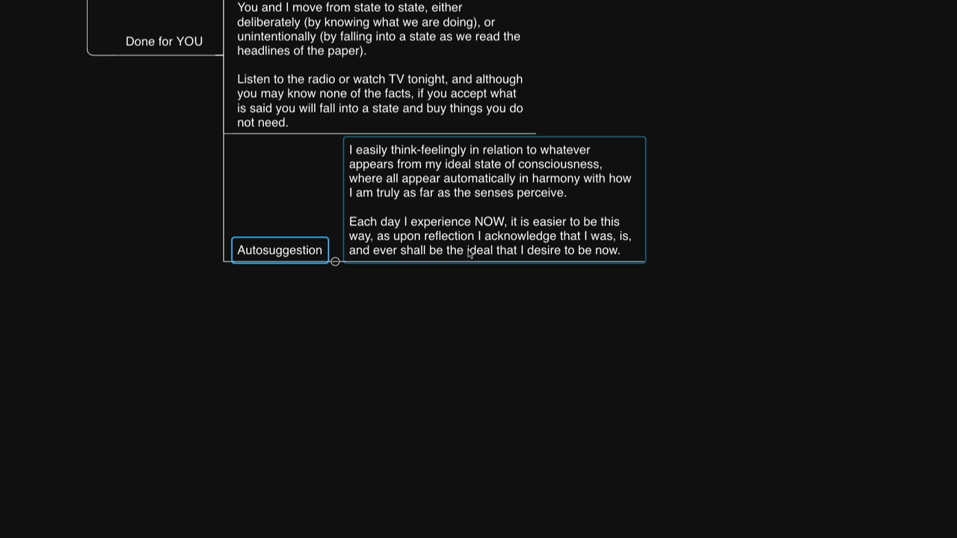
mouse_move(546, 256)
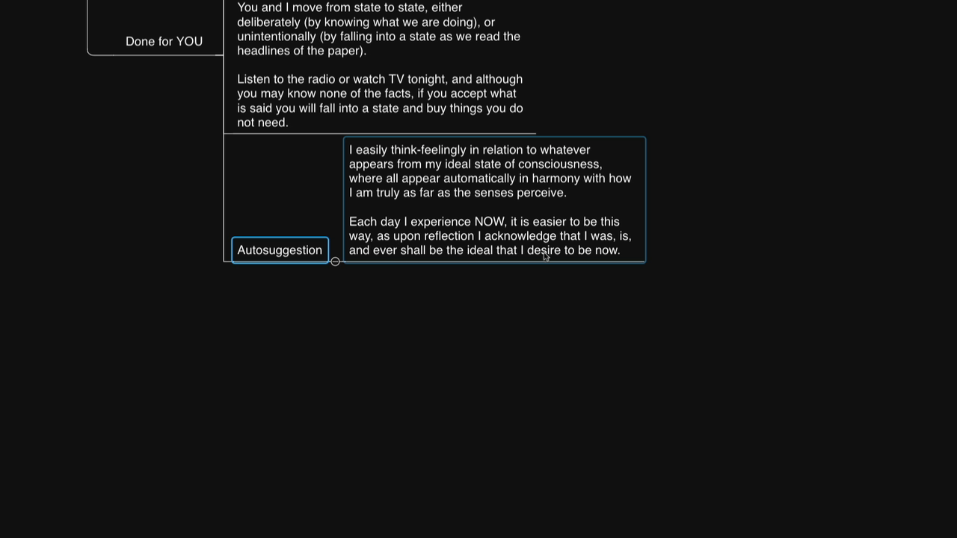
mouse_move(586, 255)
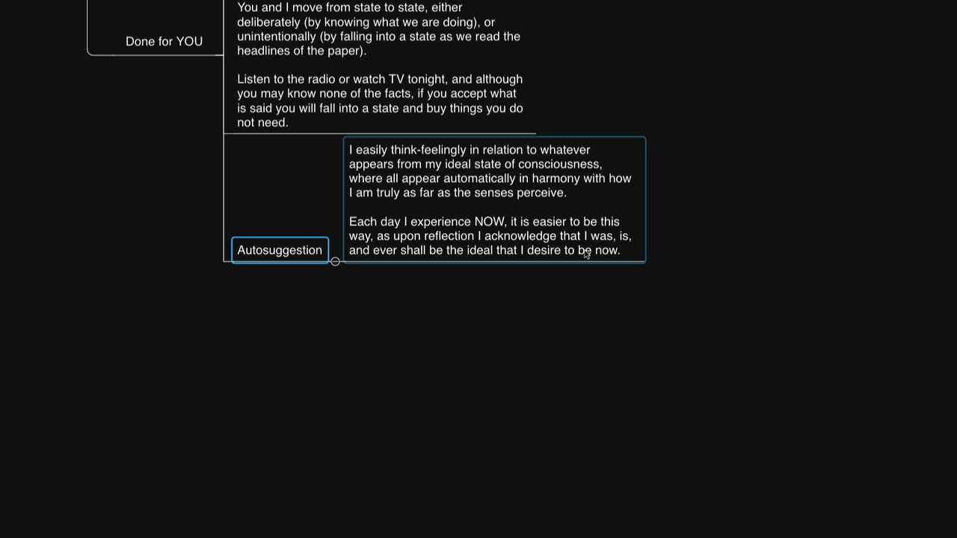